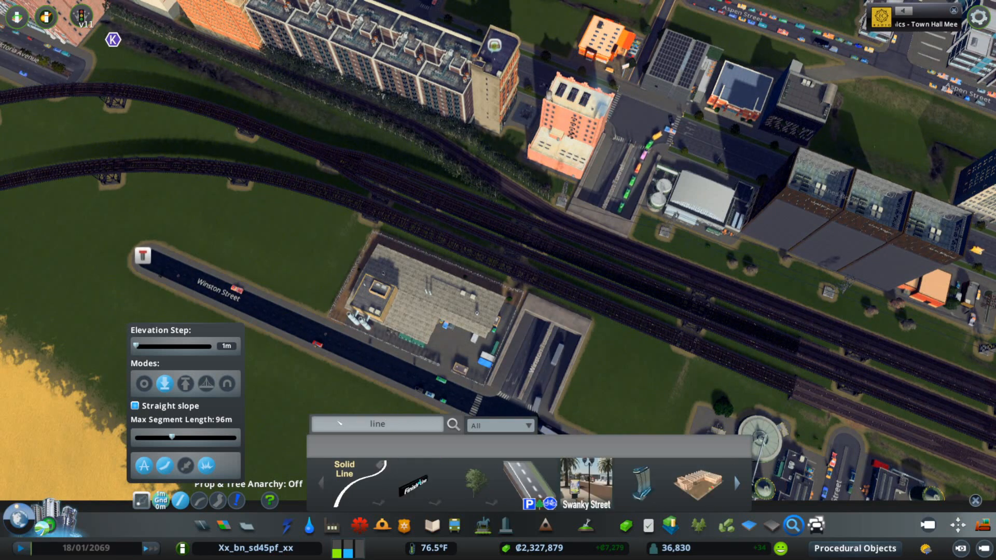
Zoom to the intersection and place the Line Short decal in its centre.
click(737, 483)
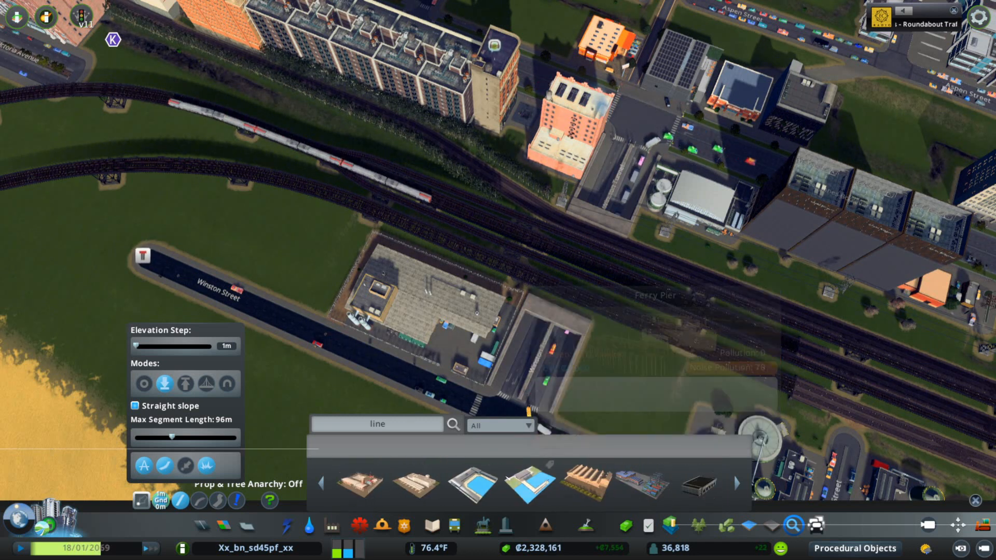
click(500, 426)
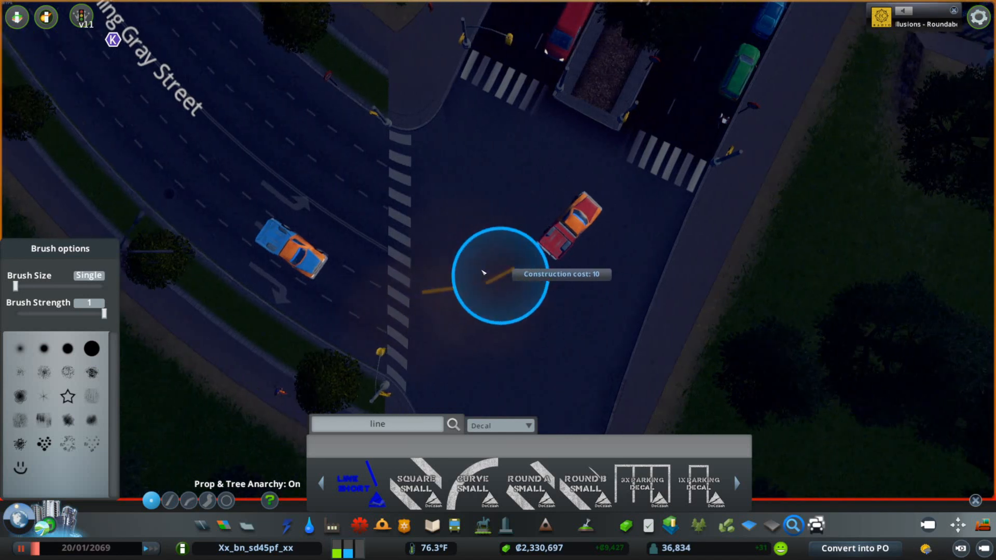
click(482, 274)
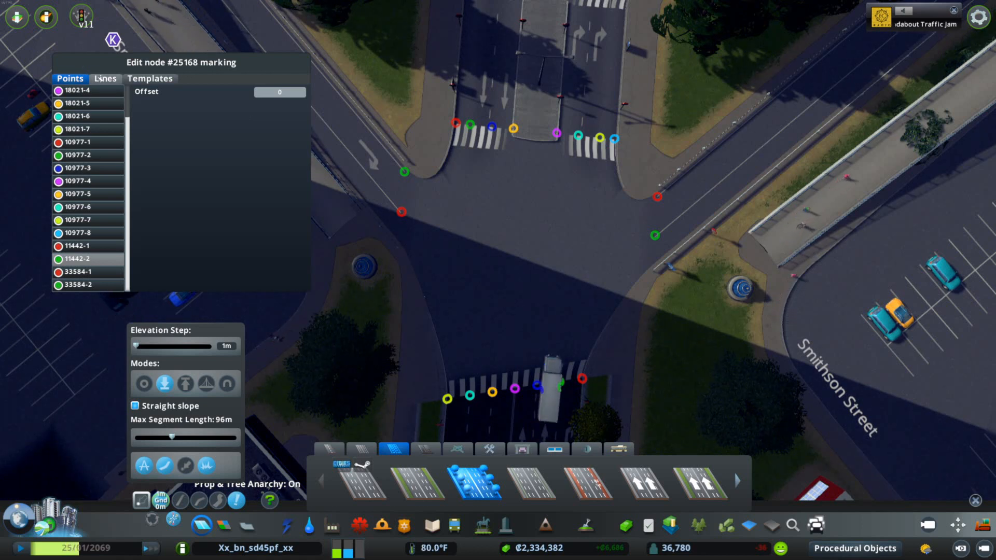
Review the node's Points, empty Lines list and saved templates including Short Yellow Dash.
click(104, 78)
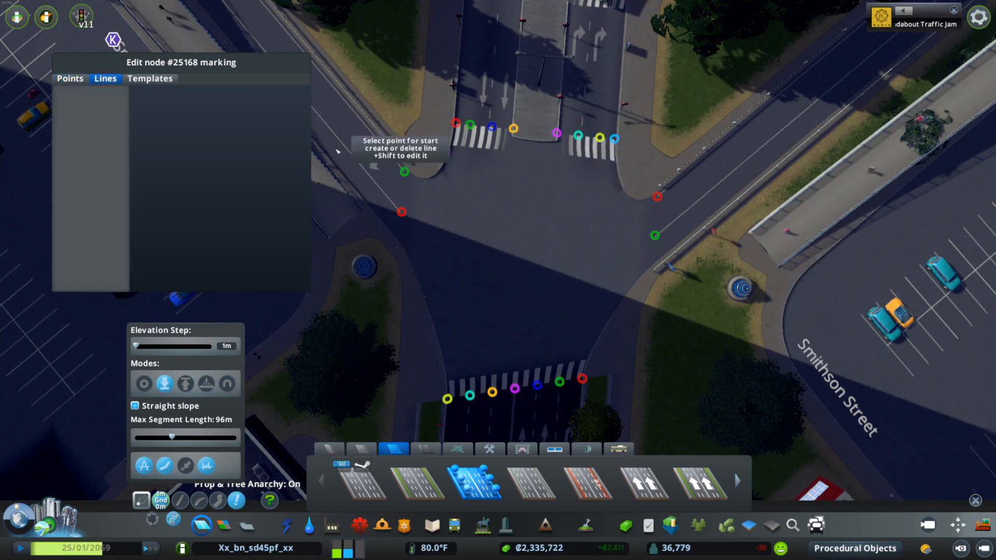
click(149, 77)
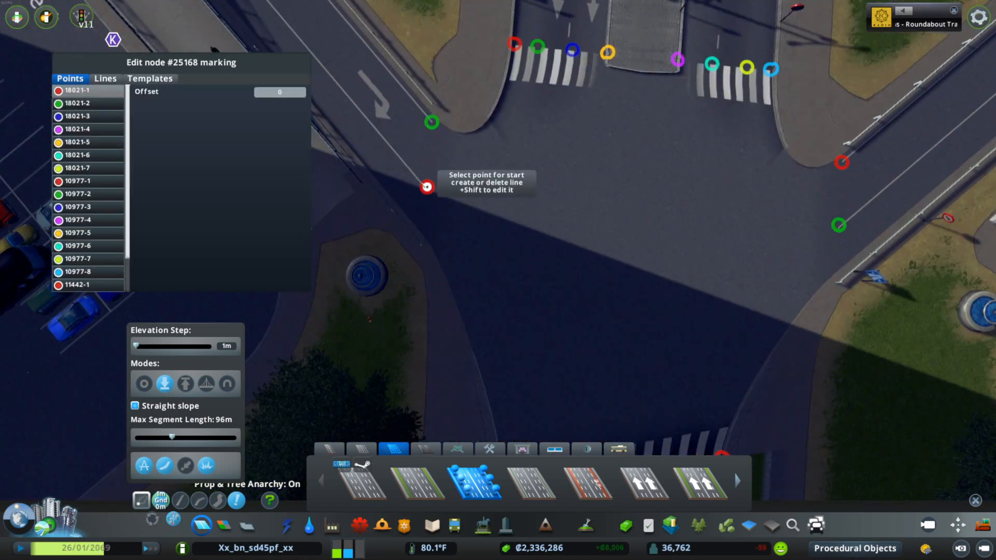
click(150, 78)
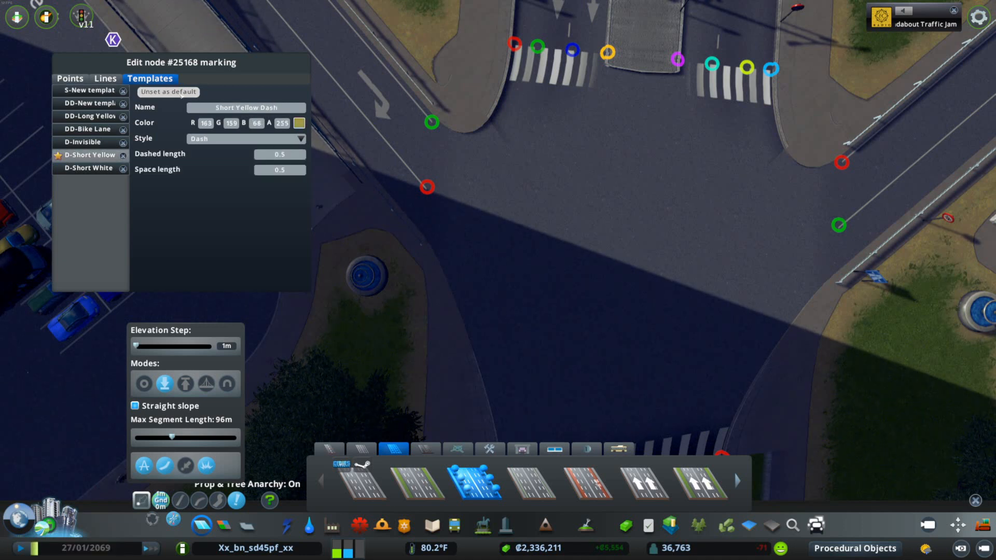
Connect lane points across the intersection, ending lines at the southern and eastern points.
click(103, 77)
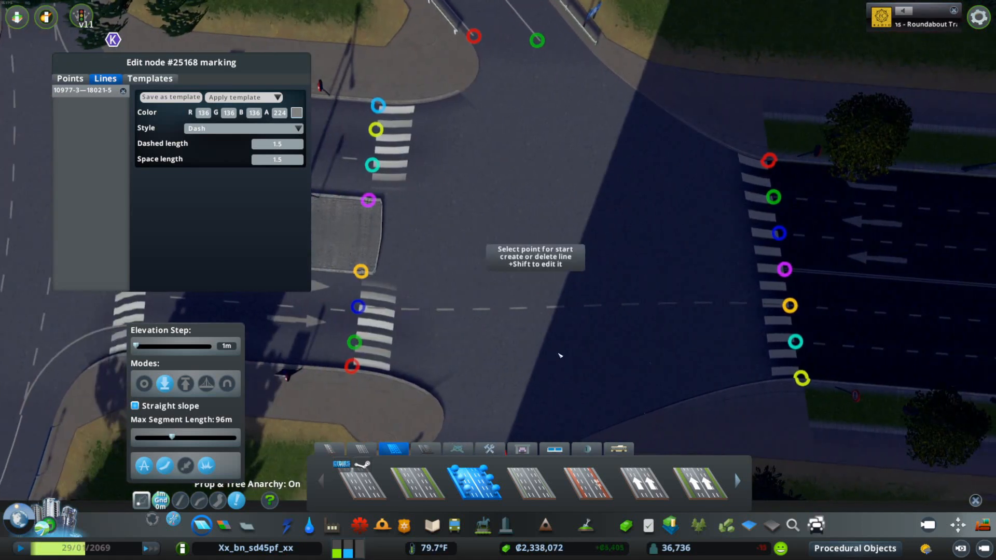
mouse_move(539, 233)
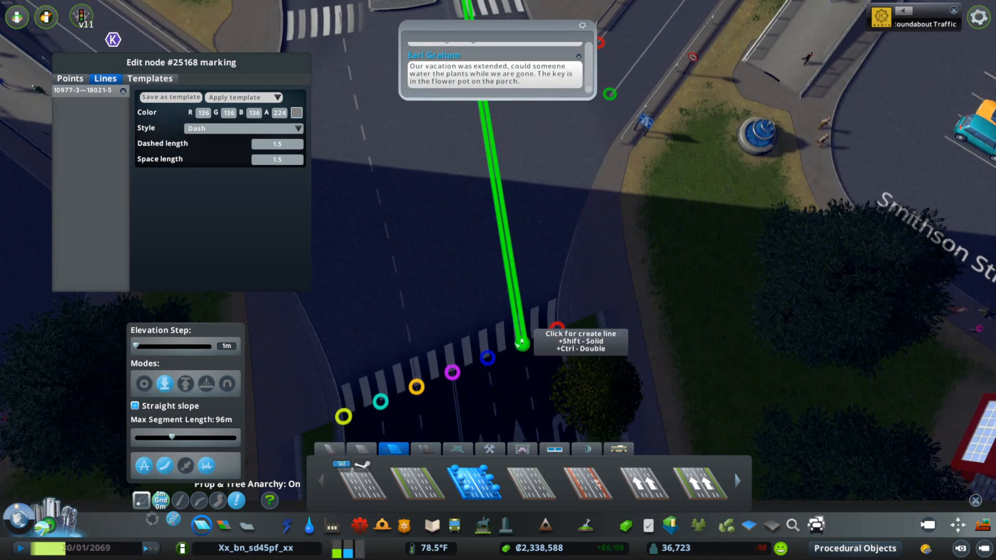
click(520, 344)
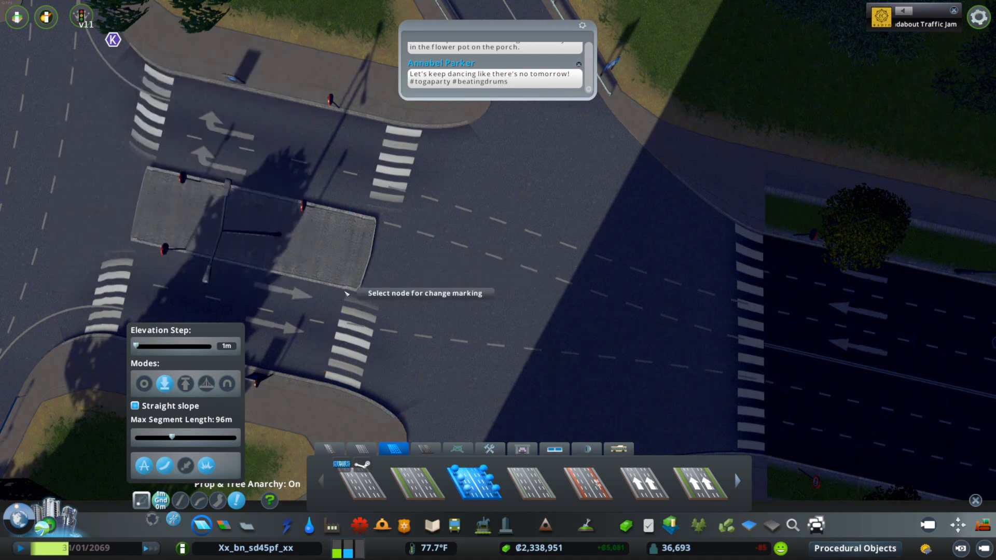
click(343, 287)
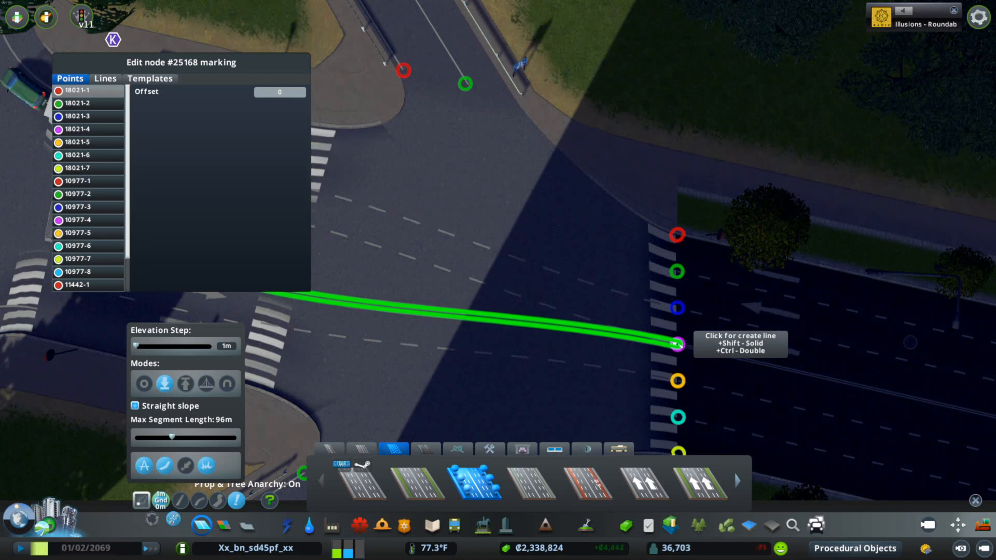
click(106, 78)
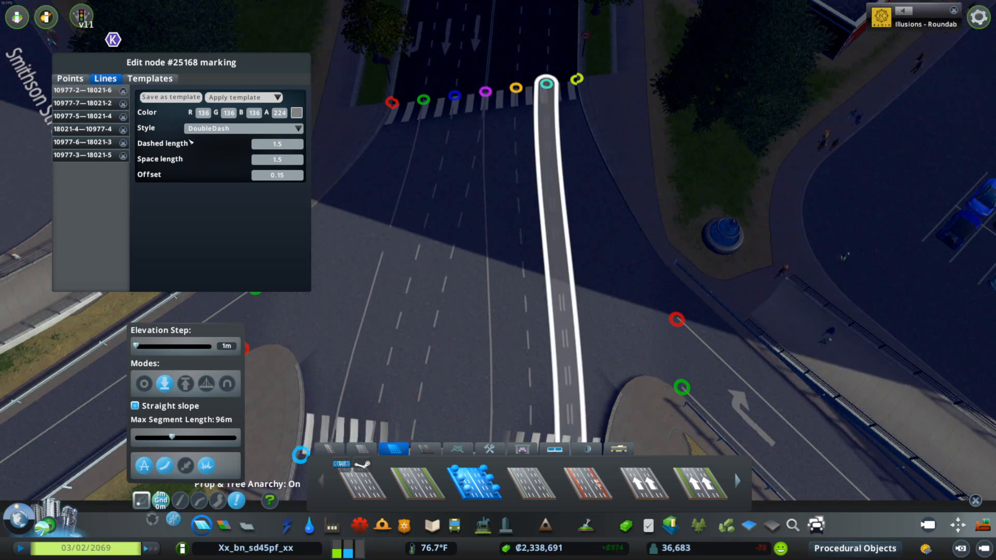
Change the first centre line from Dash to Solid, then DoubleSolid.
click(243, 127)
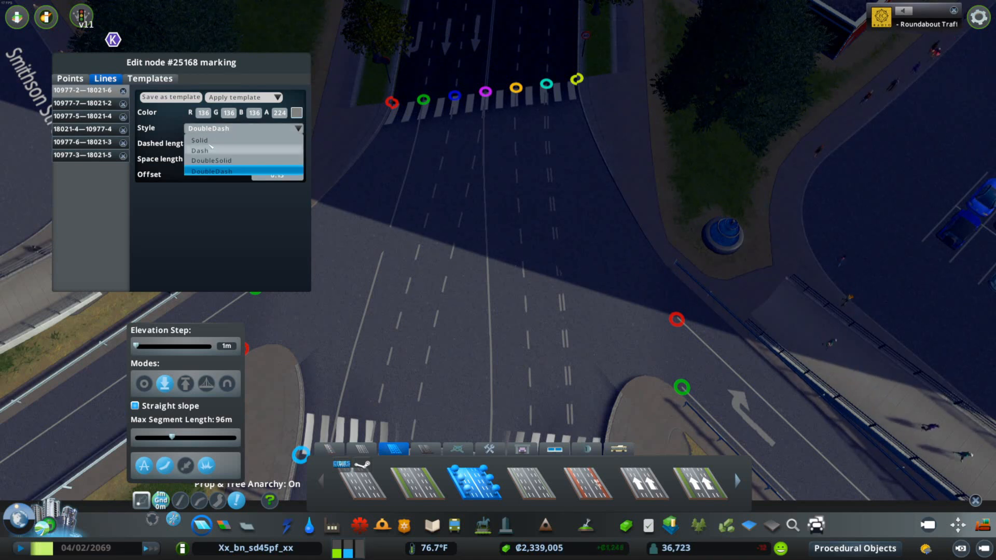
click(199, 150)
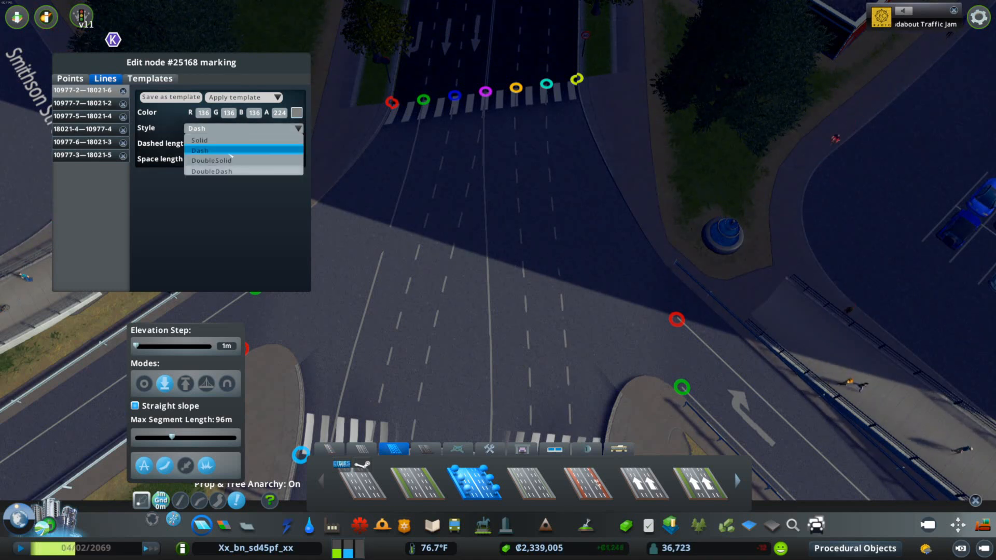
click(199, 140)
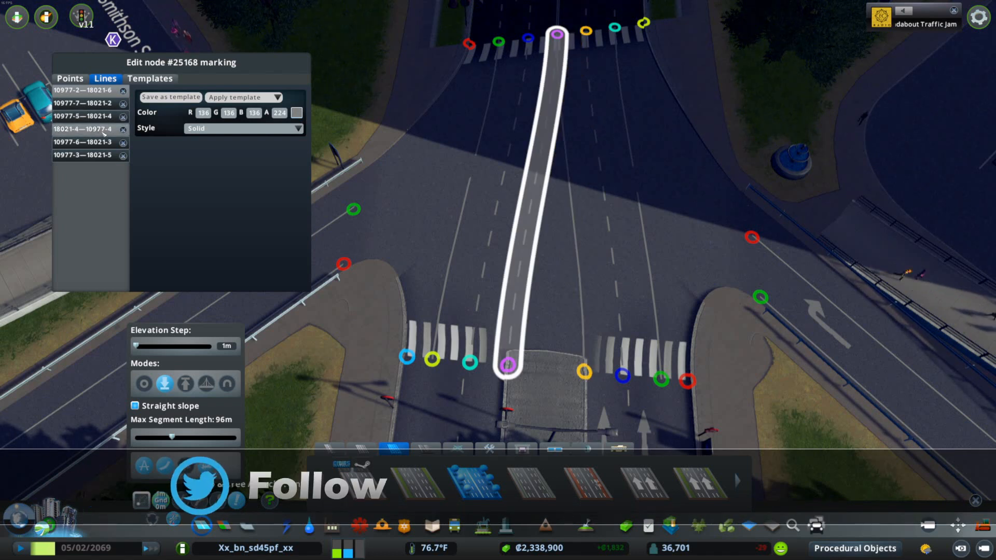
click(242, 129)
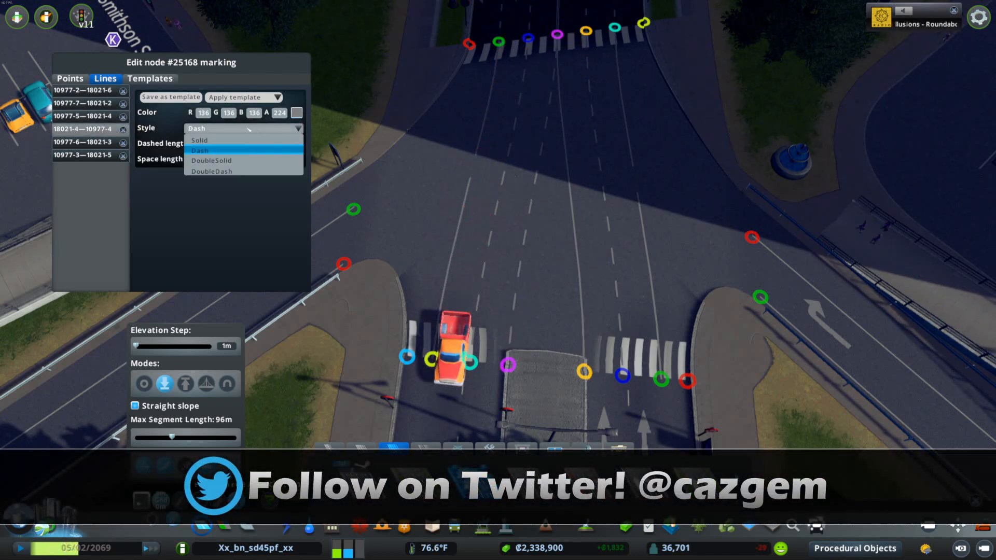
click(200, 140)
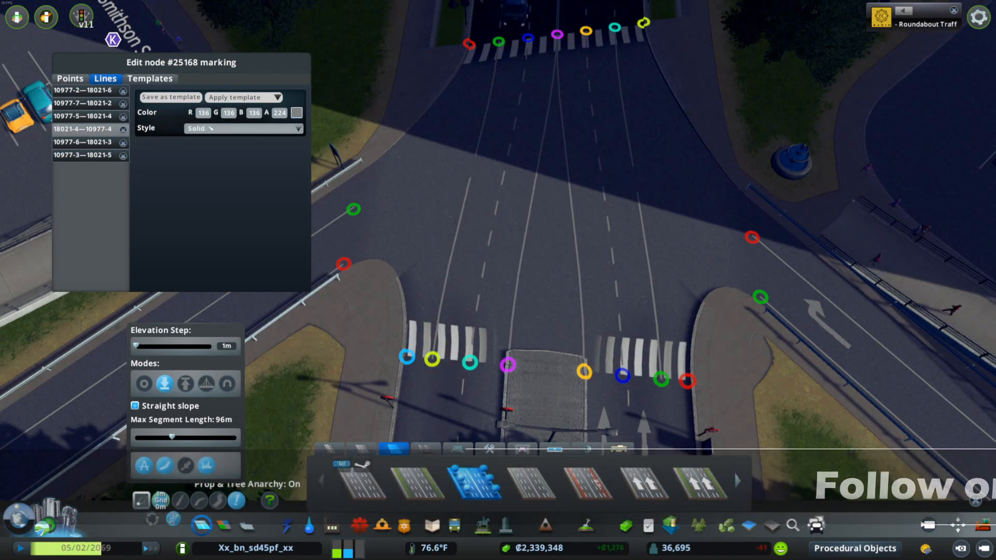
click(243, 128)
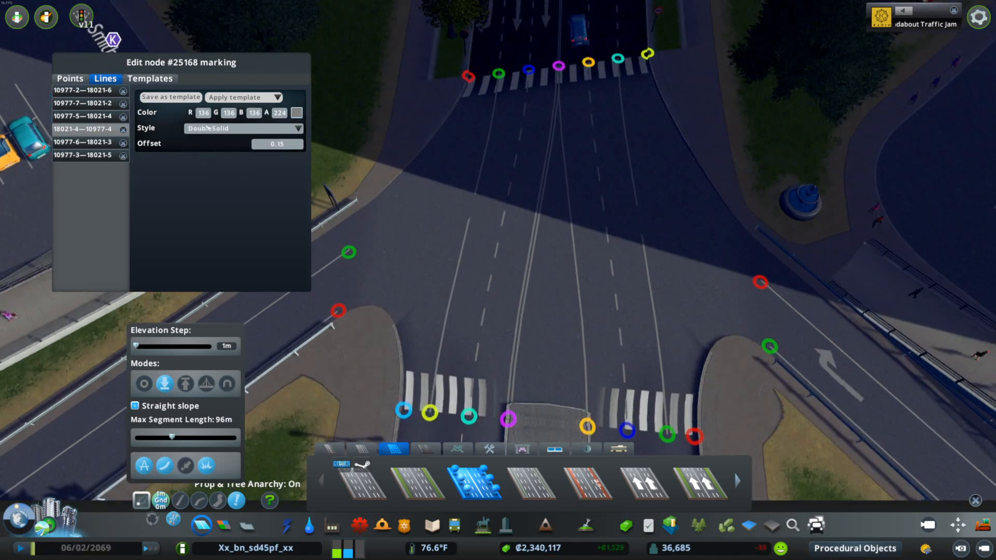
Make the neighbouring line 10977-5—18021-4 double solid as well.
click(243, 127)
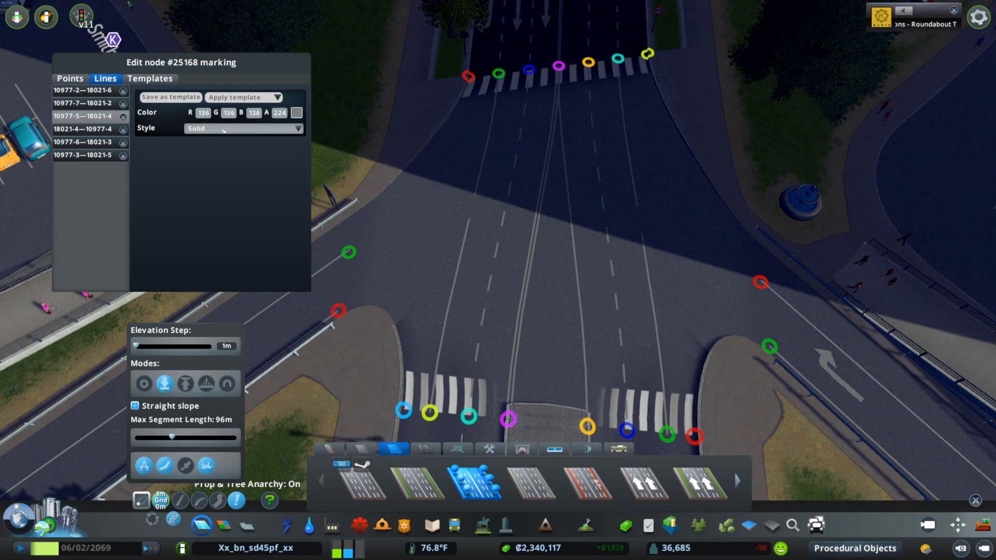
click(242, 127)
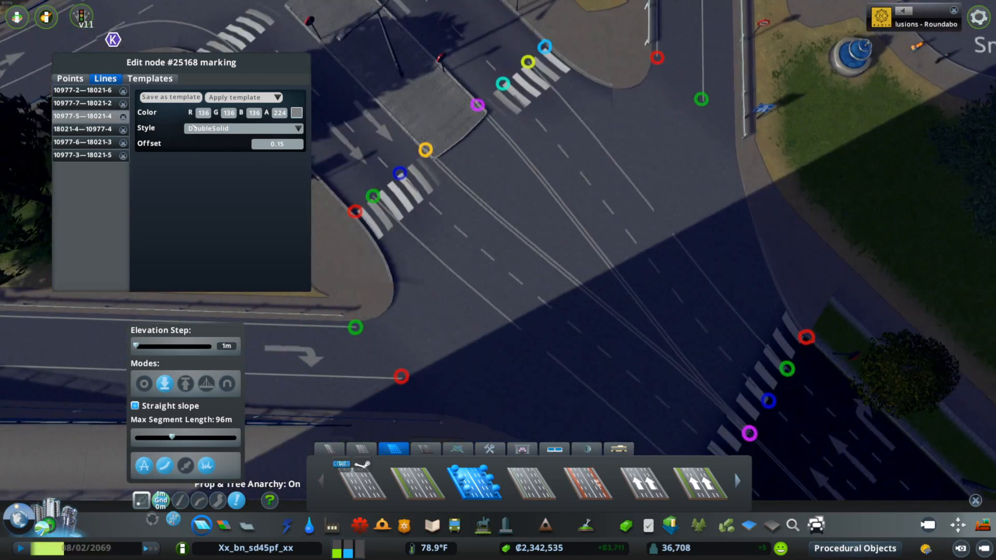
Recolour the double solid line a semi-transparent red.
click(295, 112)
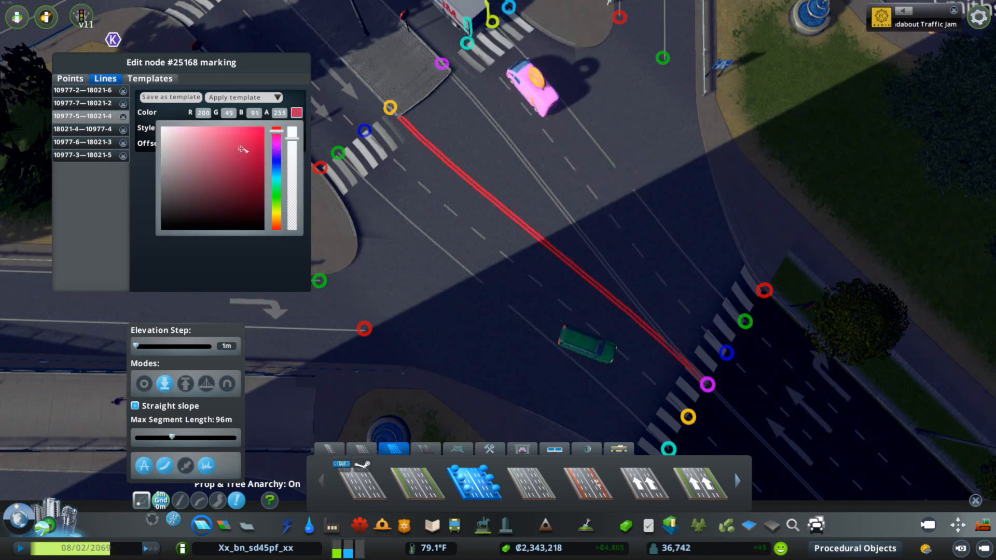
click(250, 169)
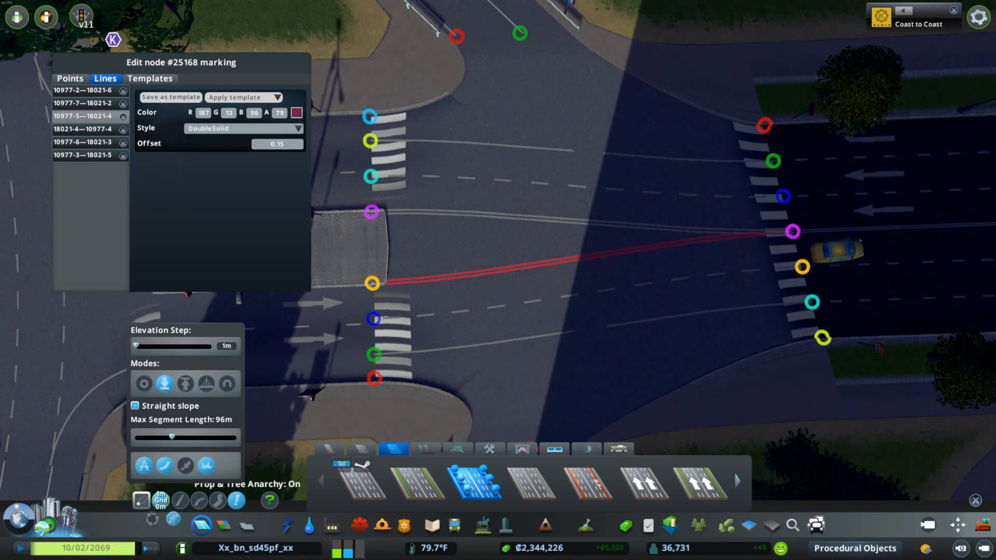
Save the red double-solid style as a new template named 'Demons'.
click(150, 78)
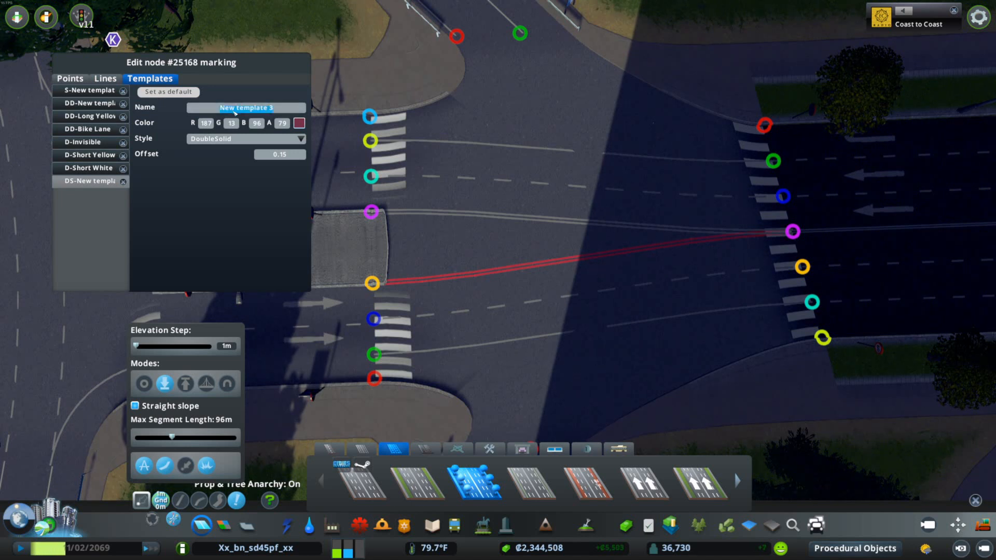
text(Demonstration!)
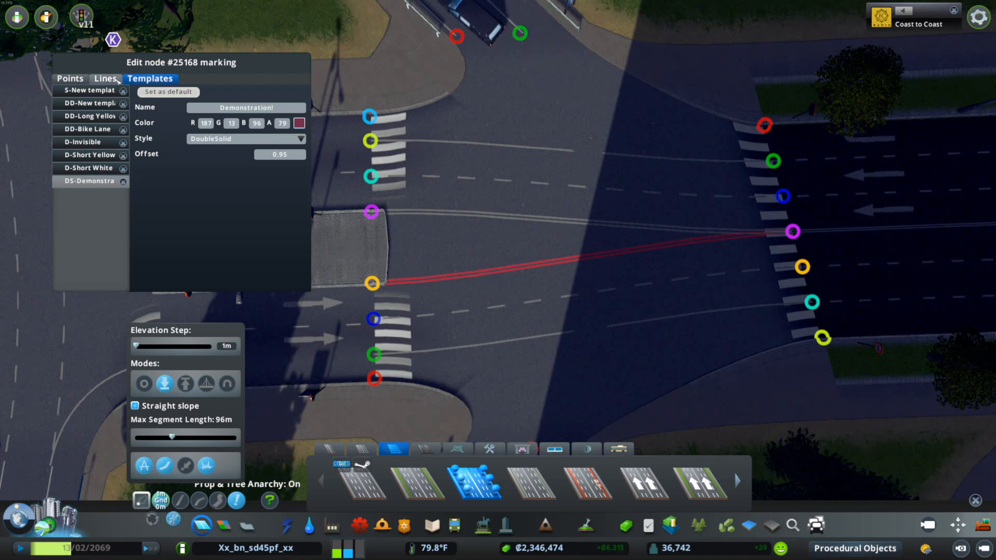
click(106, 78)
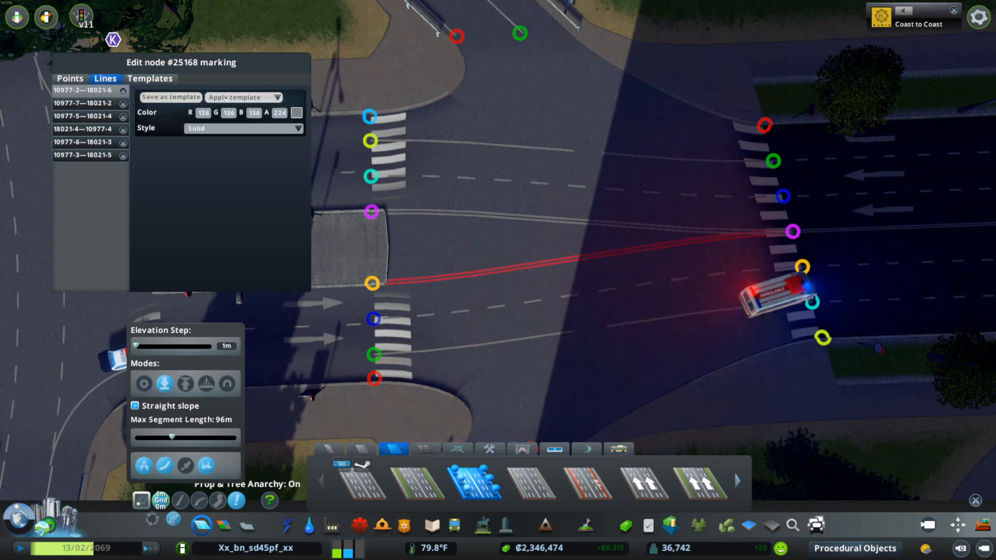
Give line 10977-2—18021-6 a different style from the Style list.
click(243, 128)
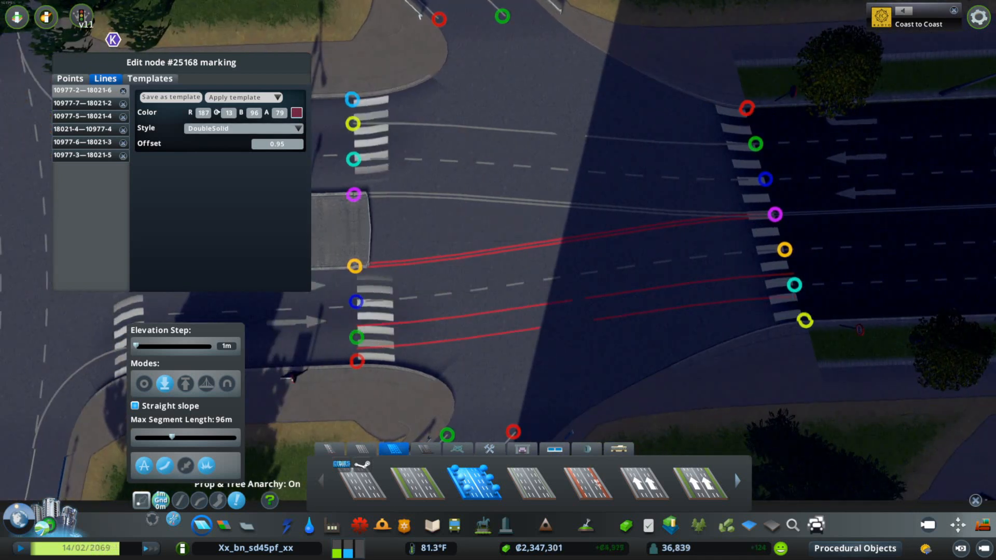
click(242, 128)
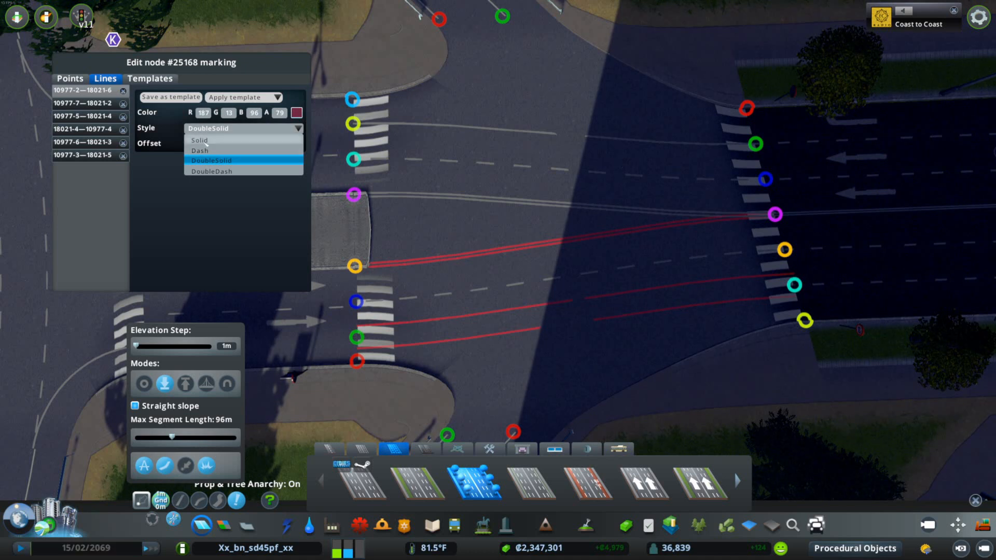
click(199, 140)
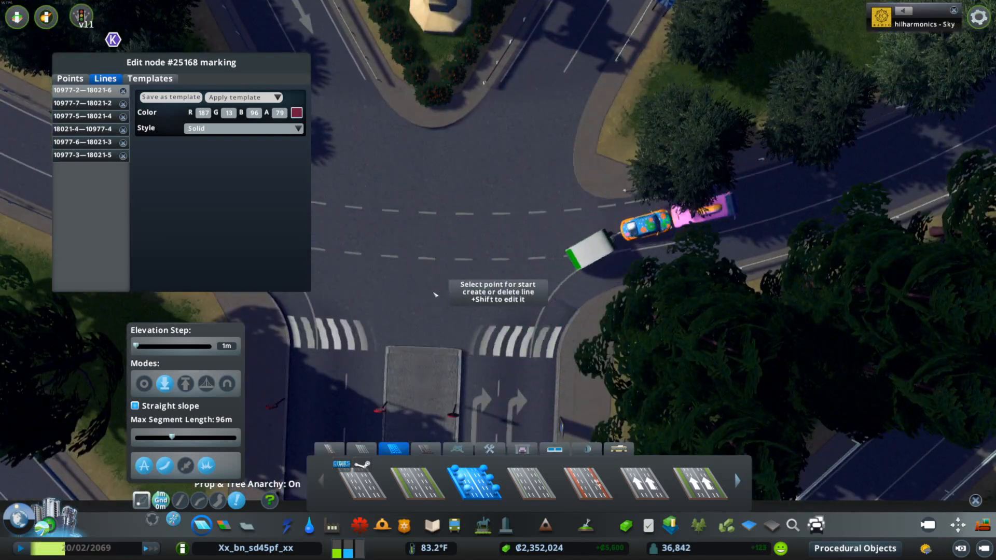
Mark the second intersection, connecting point pairs including a green double-dash middle line.
click(69, 77)
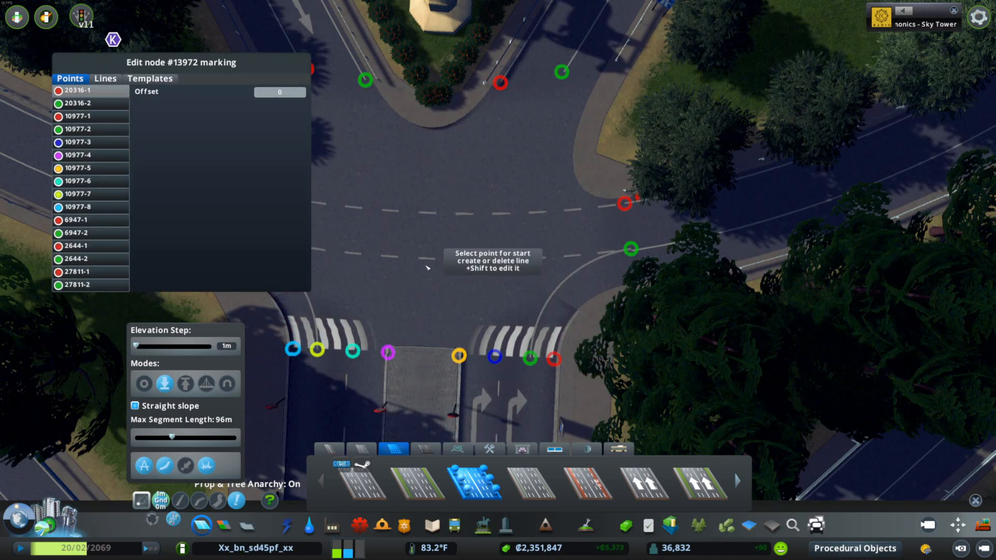
click(459, 355)
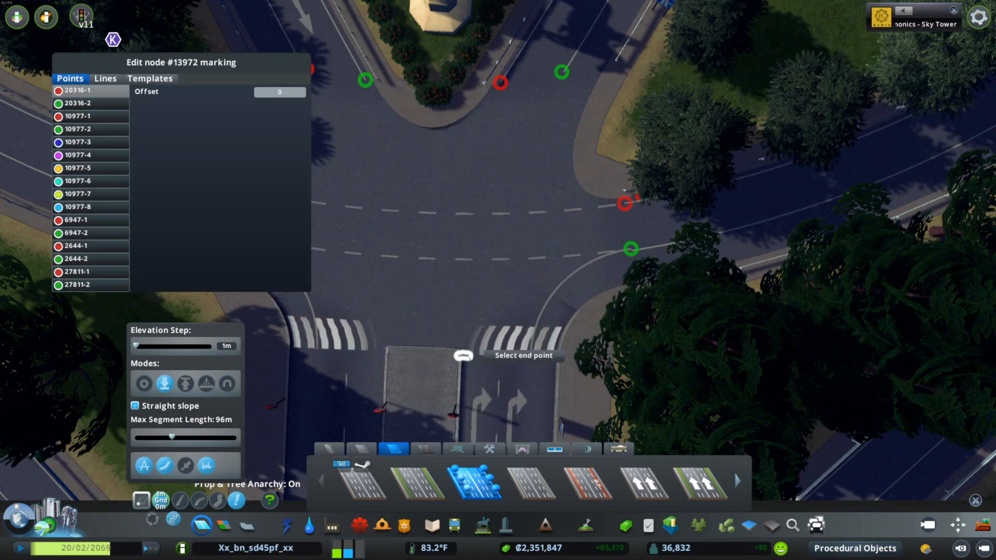
click(106, 78)
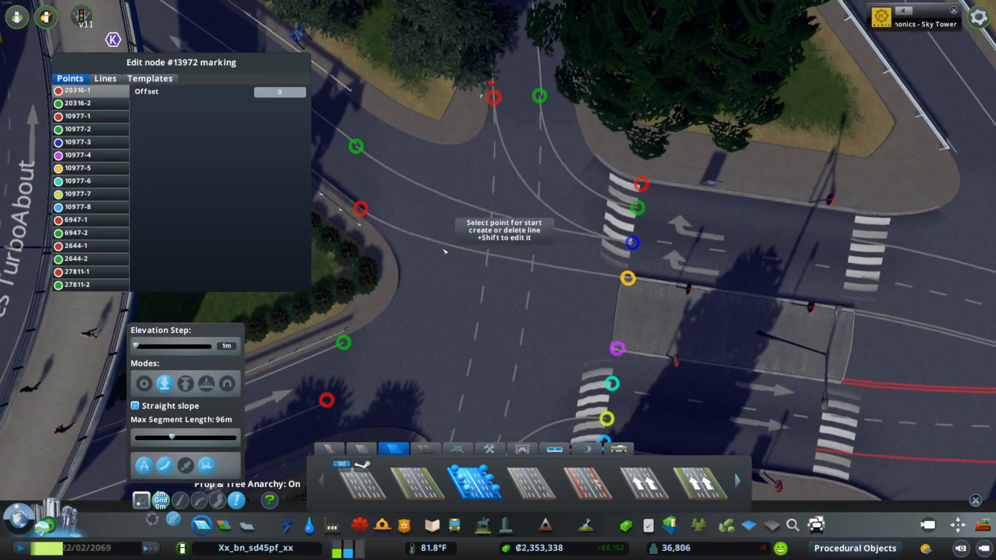
click(105, 78)
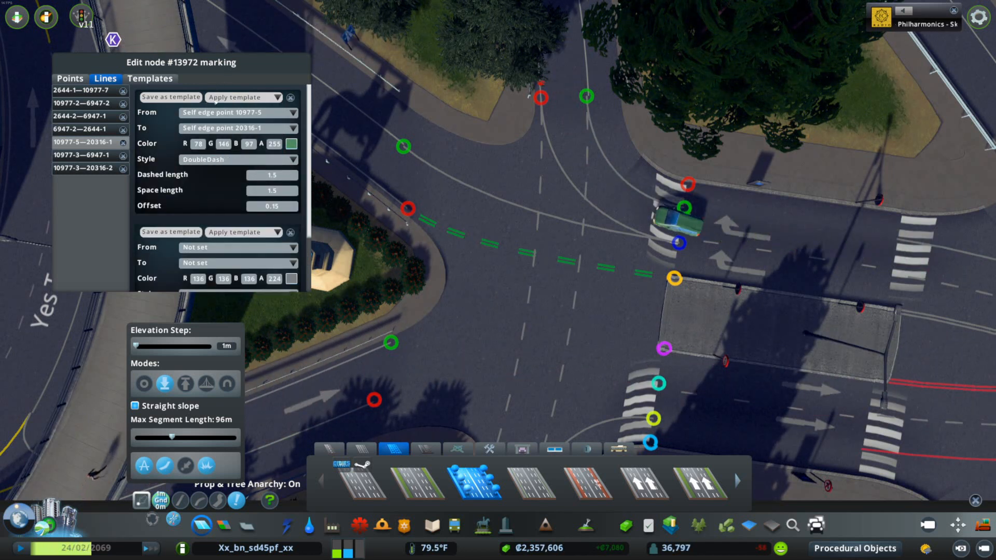
Set middle line 10977-5—20316-1 to plain grey Solid and check the Points list.
click(239, 159)
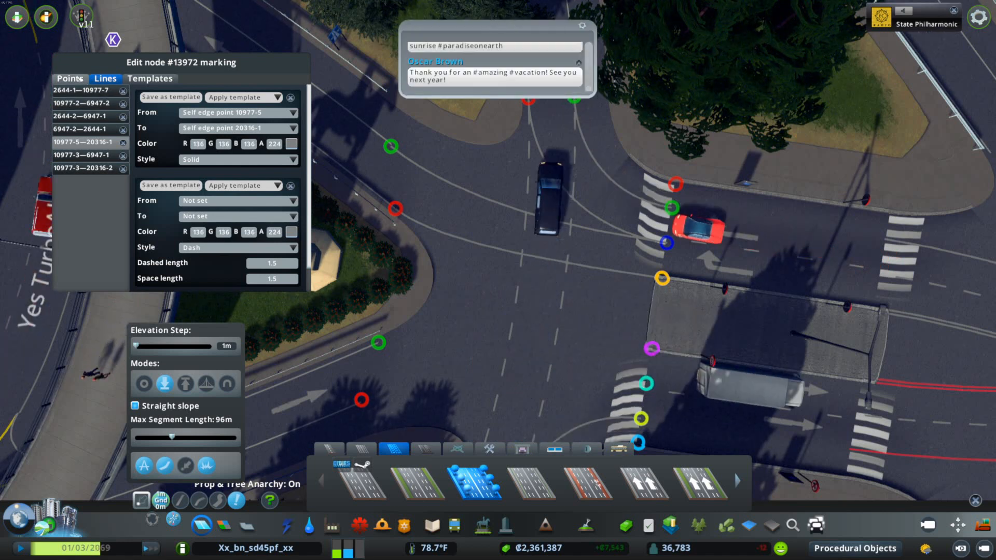
click(69, 77)
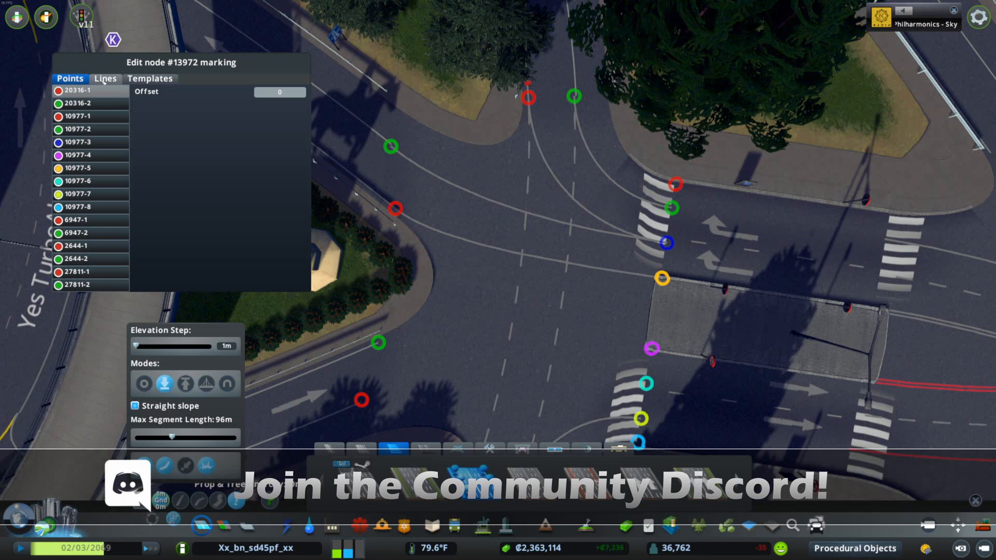
click(105, 78)
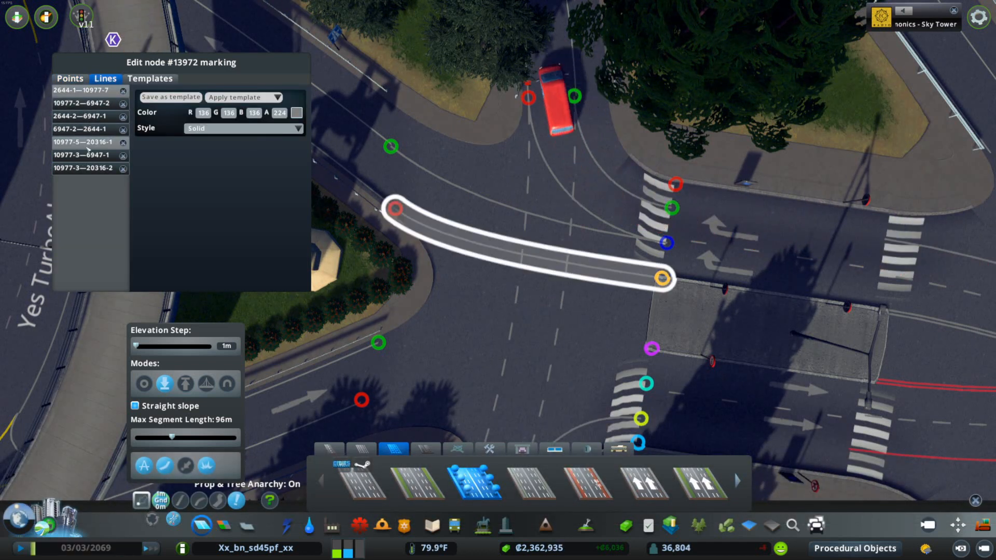
Add rules to the middle line, ending the first rule where it intersects another line.
click(80, 142)
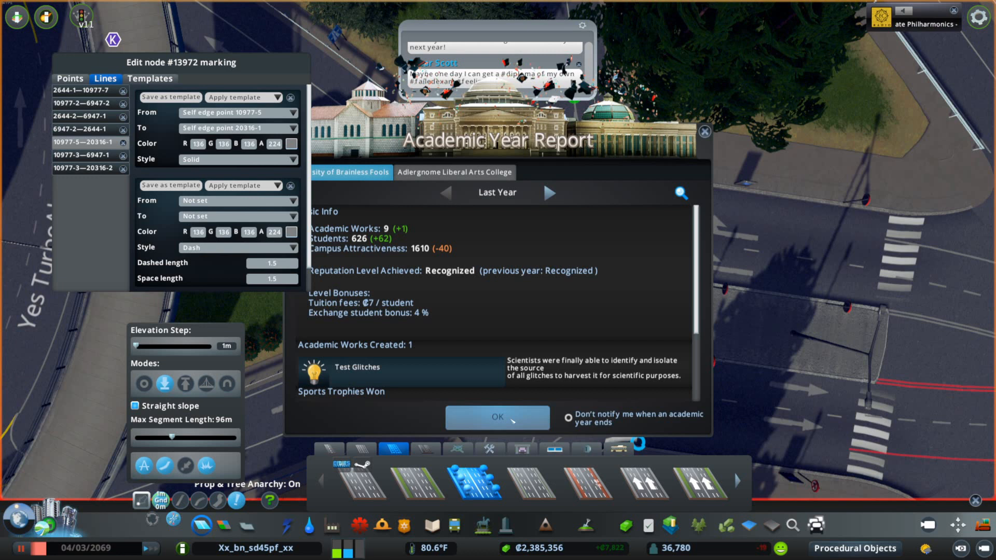
click(497, 418)
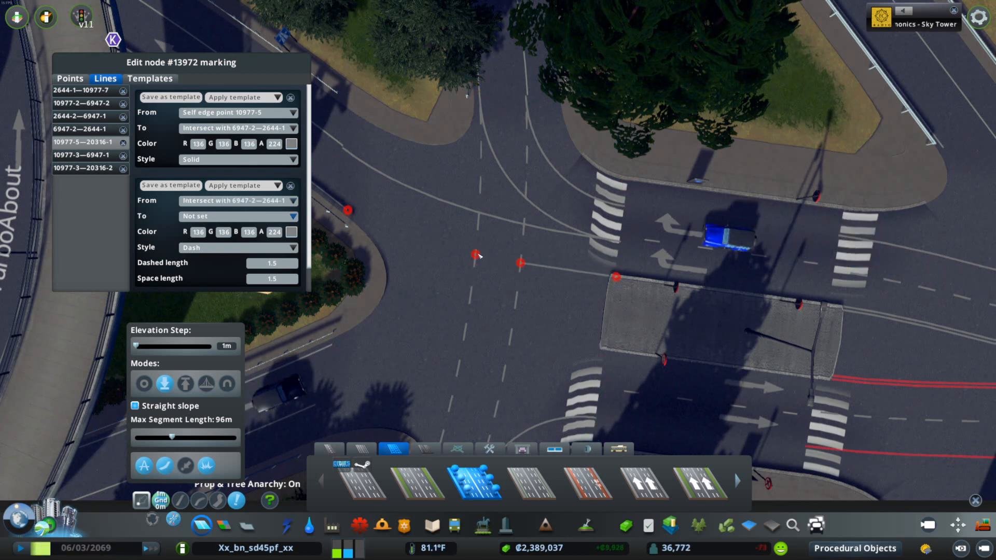
click(239, 216)
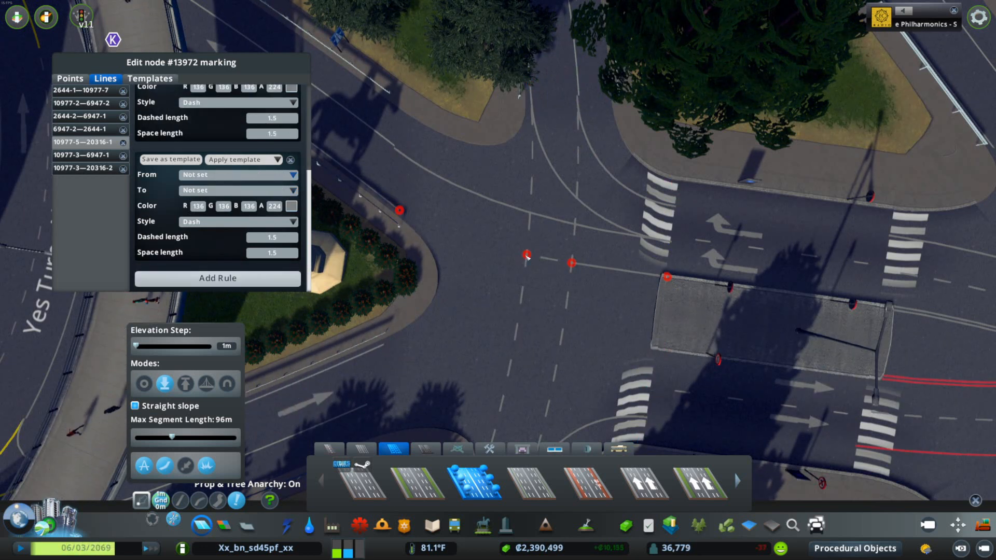
click(239, 175)
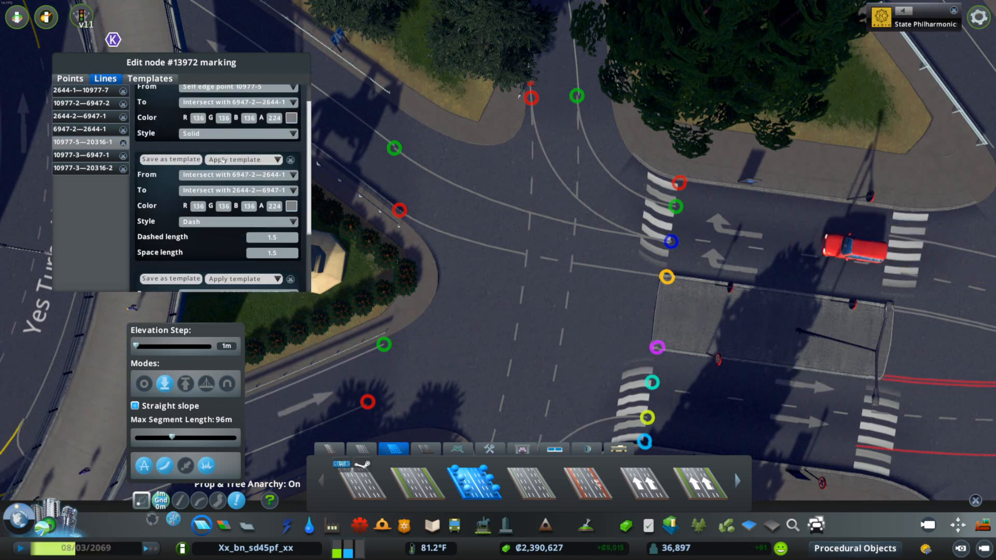
click(261, 160)
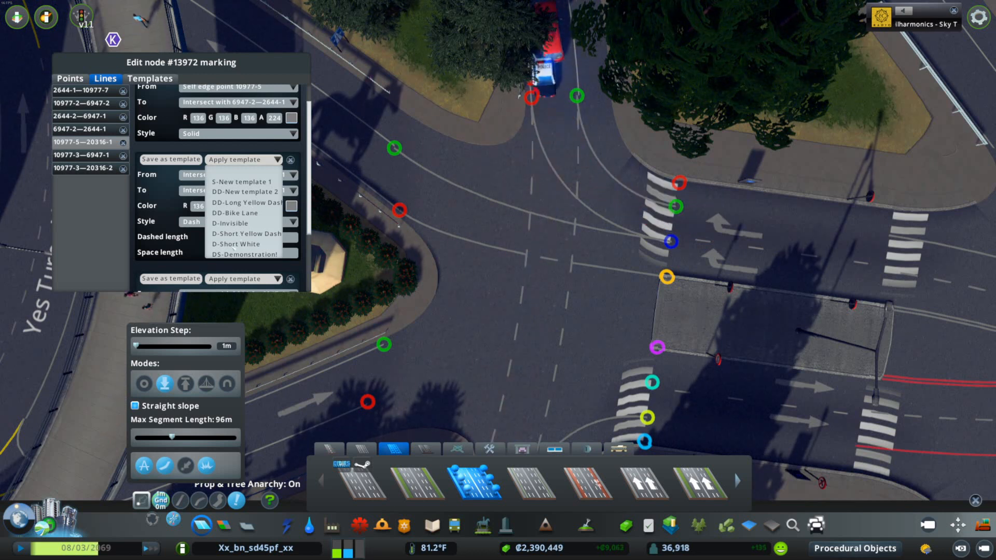
Apply a dashed template to the middle rule, then select line 6947-2—2644-1.
click(247, 223)
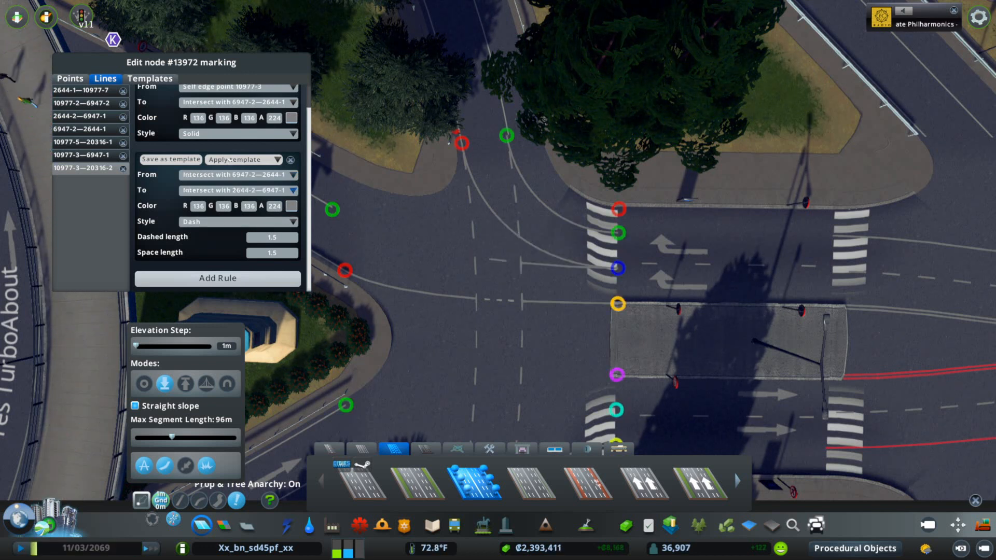
click(242, 160)
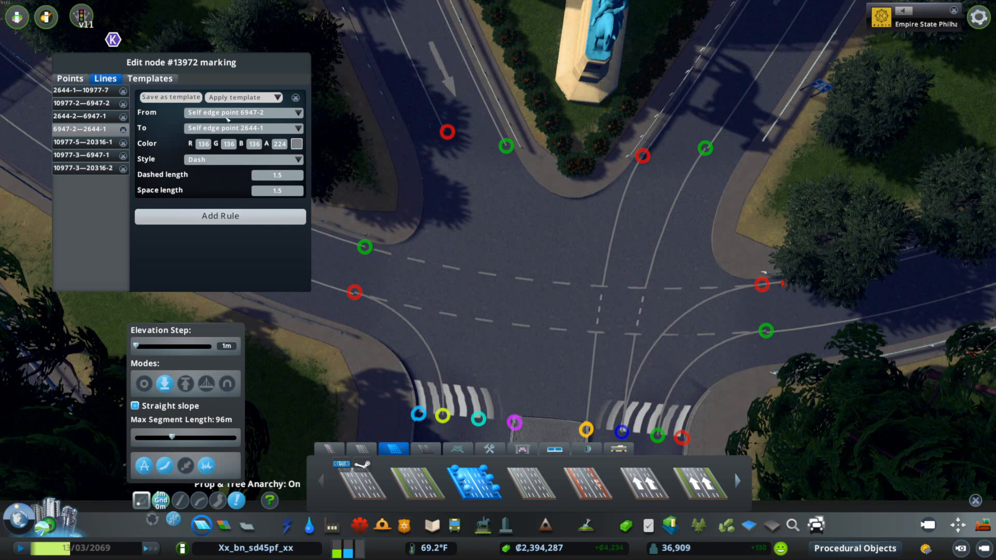
Try the DD-Long Yellow Dash template, then settle on D-Short Yellow Dash for line 6947-2—2644-1.
click(243, 97)
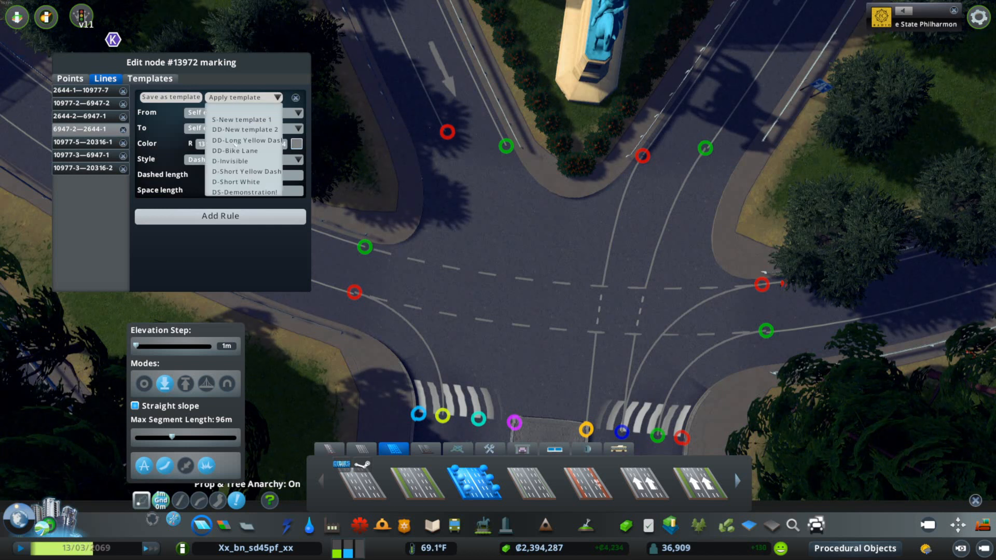
click(247, 192)
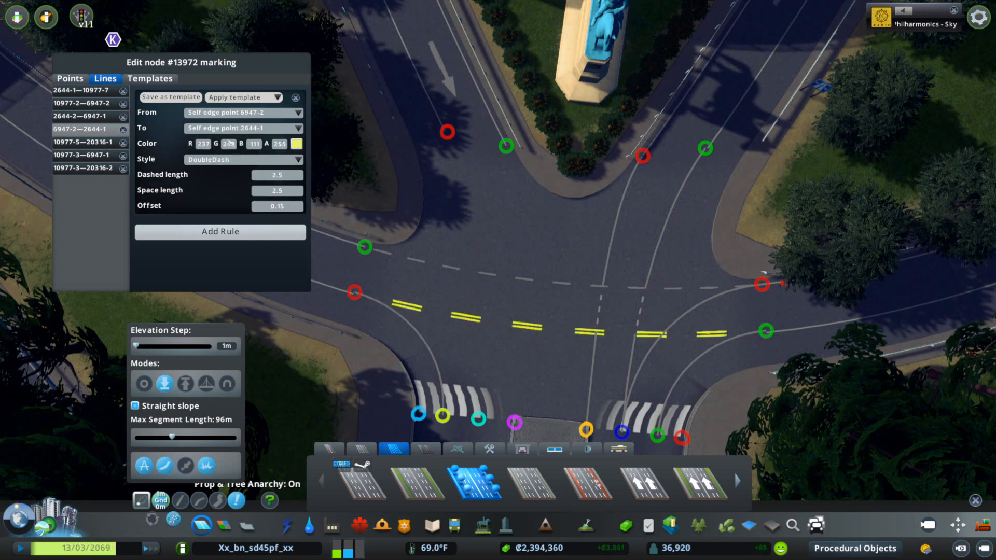
click(240, 96)
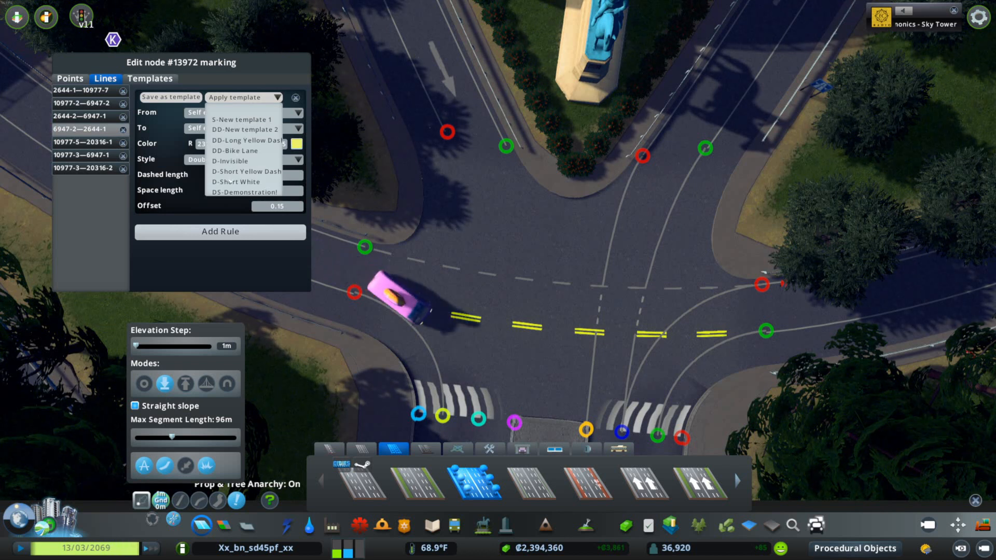
click(245, 172)
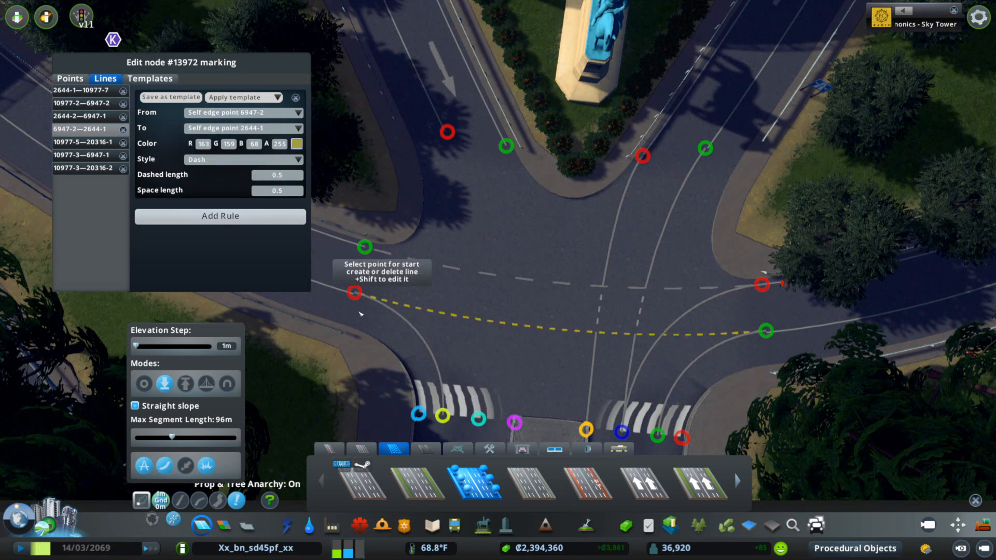
mouse_move(424, 344)
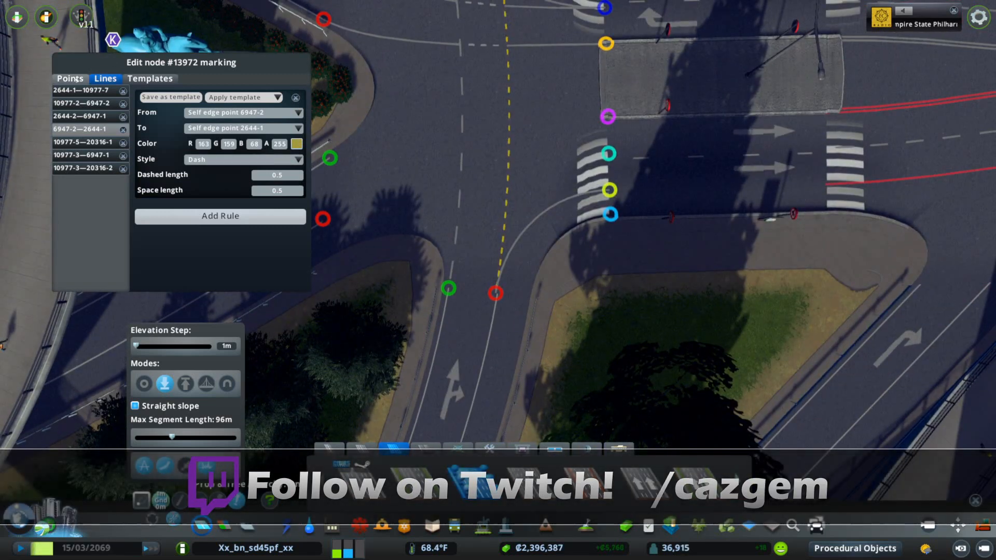
Give lane point 2644-1 a -0.3 offset, shifting where the yellow dashed line ends.
click(69, 78)
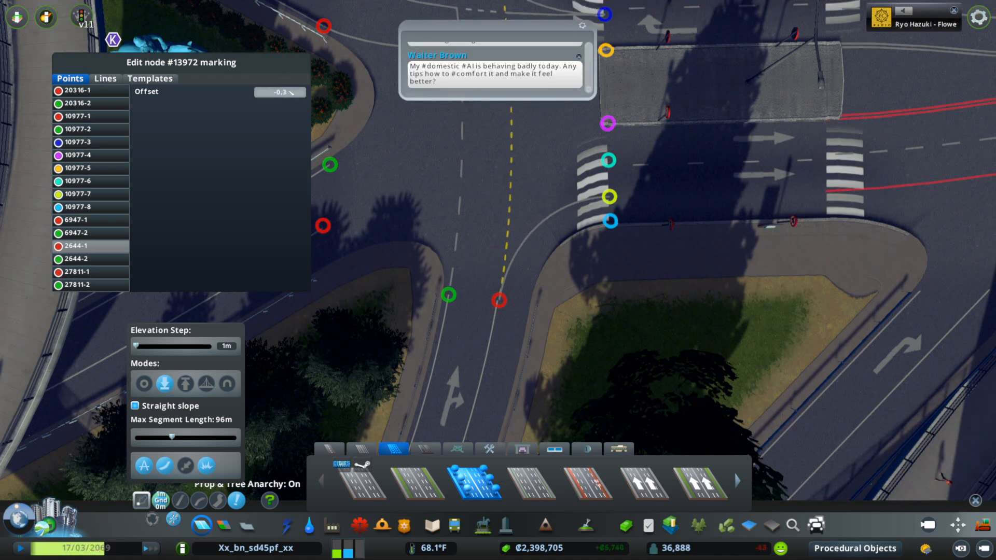
click(579, 56)
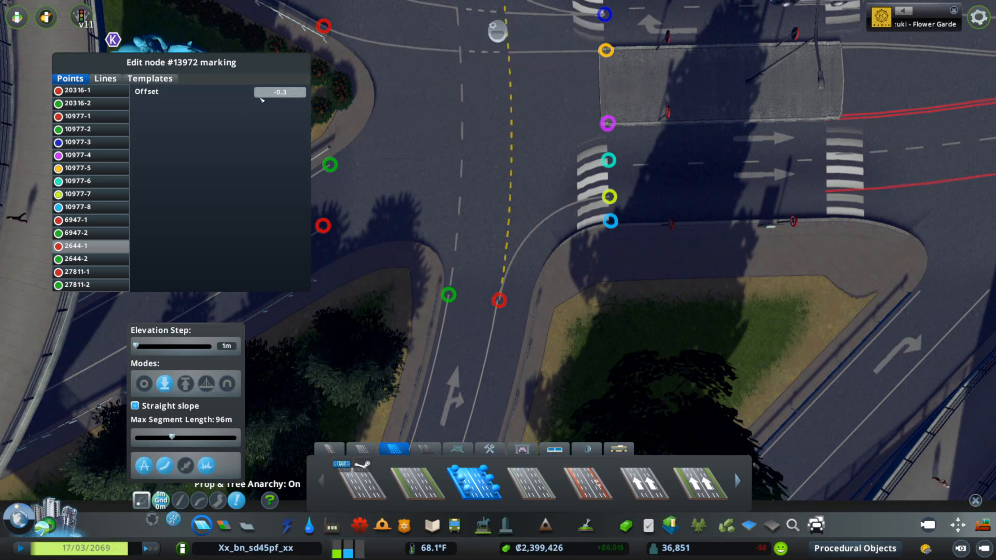